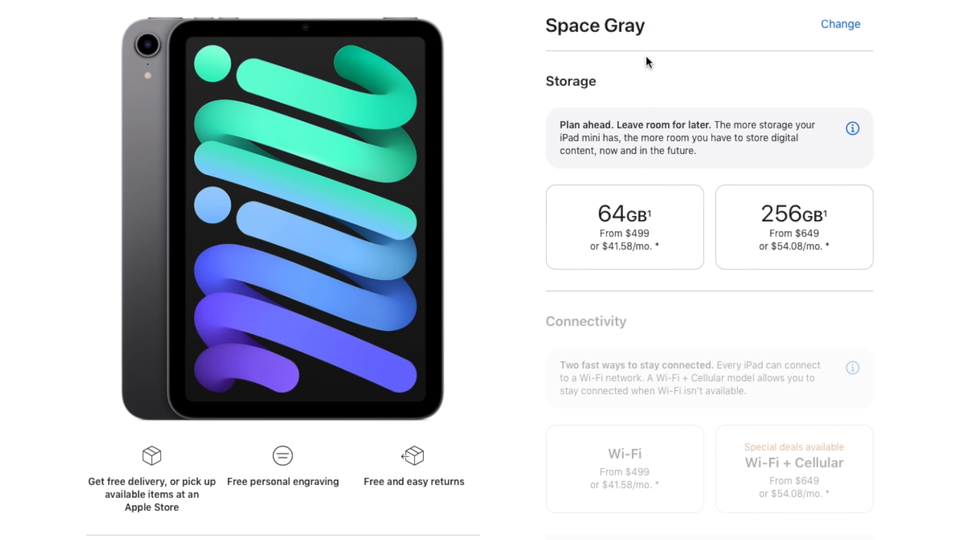
left_click(793, 69)
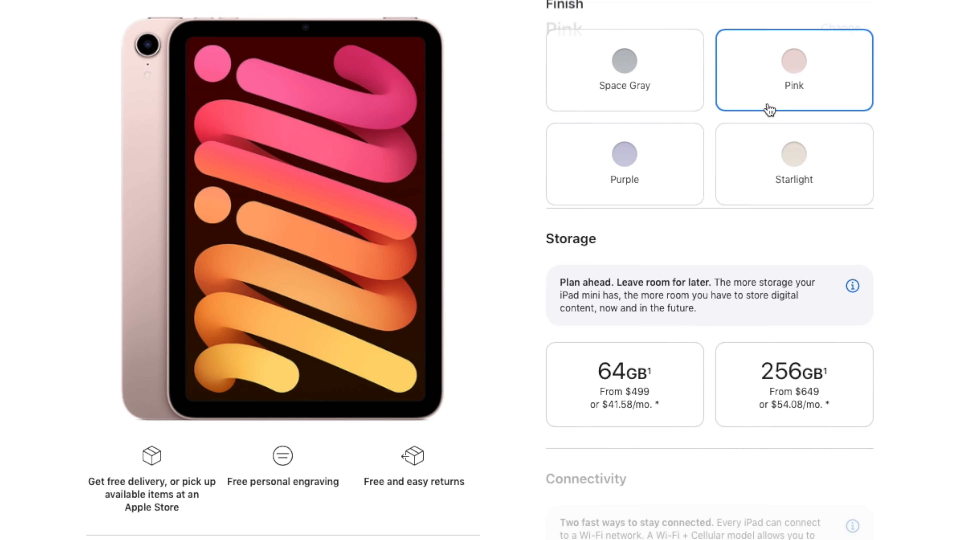
left_click(624, 163)
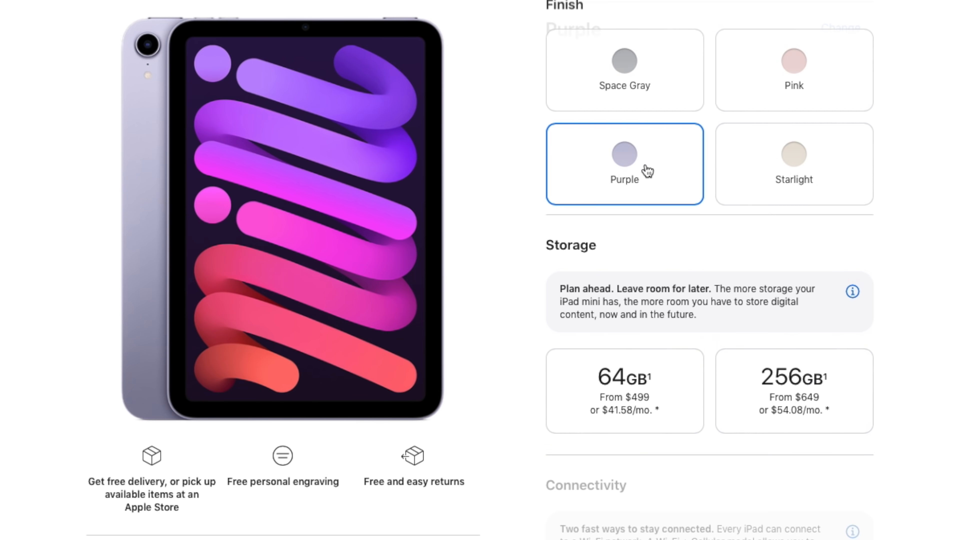
left_click(794, 163)
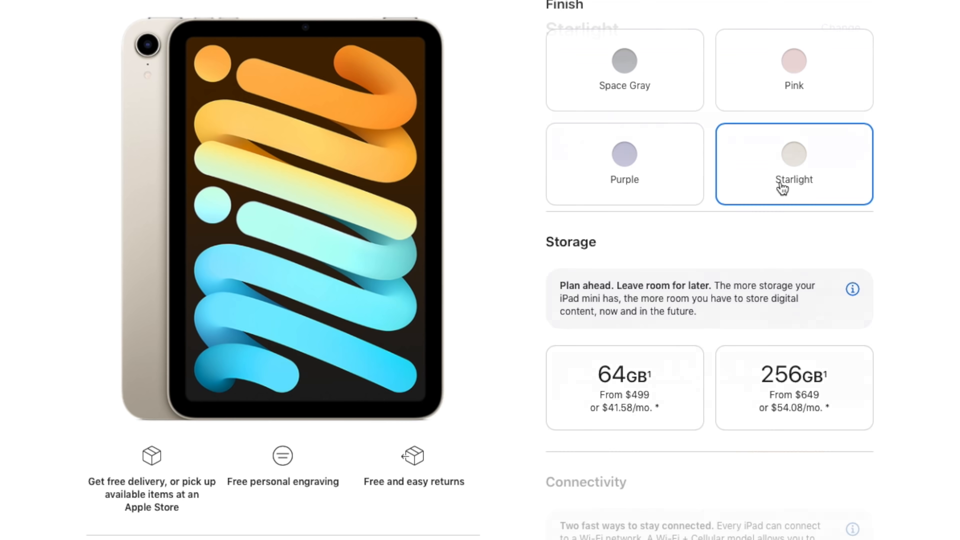
left_click(793, 163)
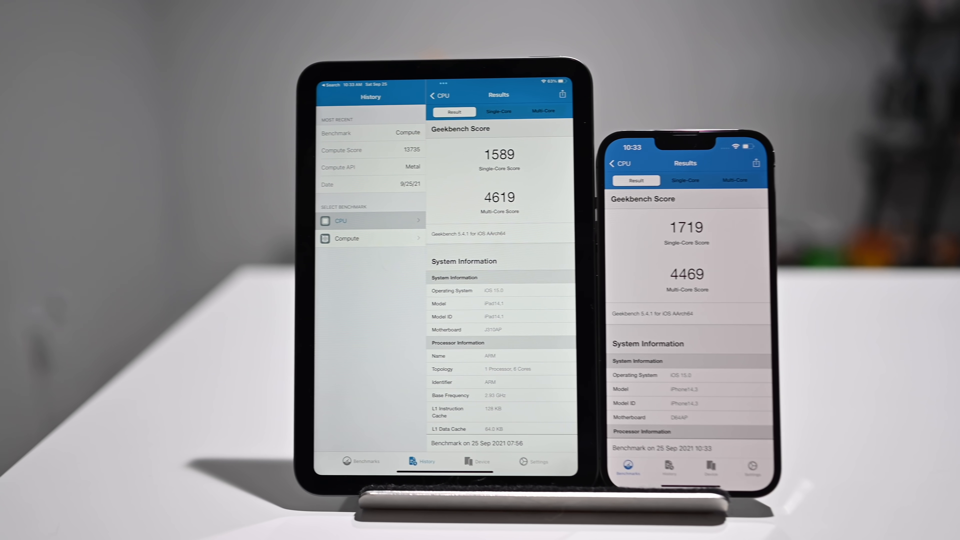
left_click(346, 238)
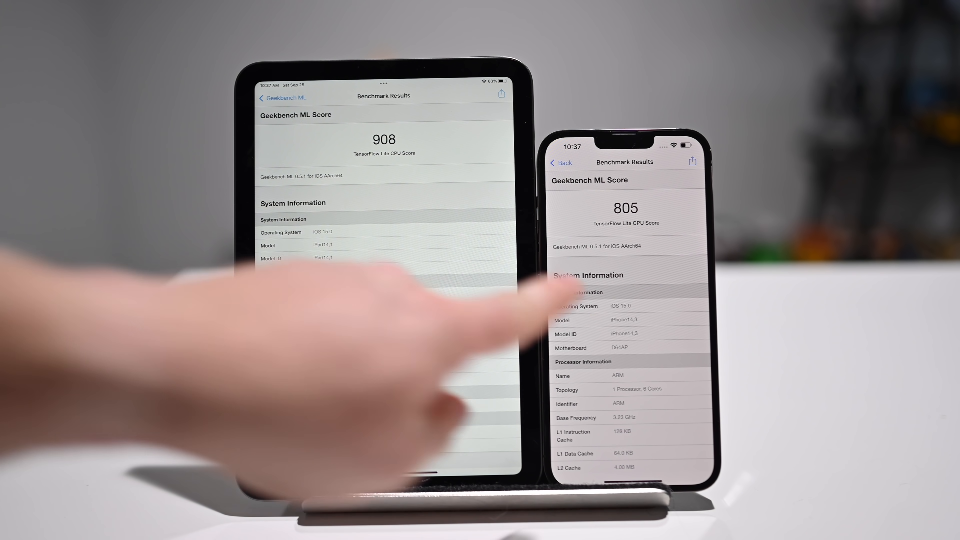
scroll("down", 3)
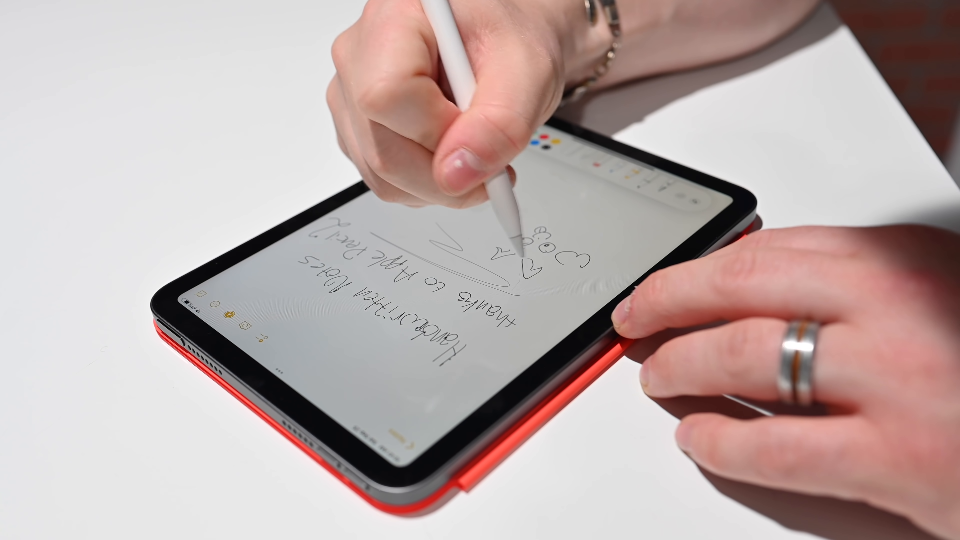
left_click(527, 239)
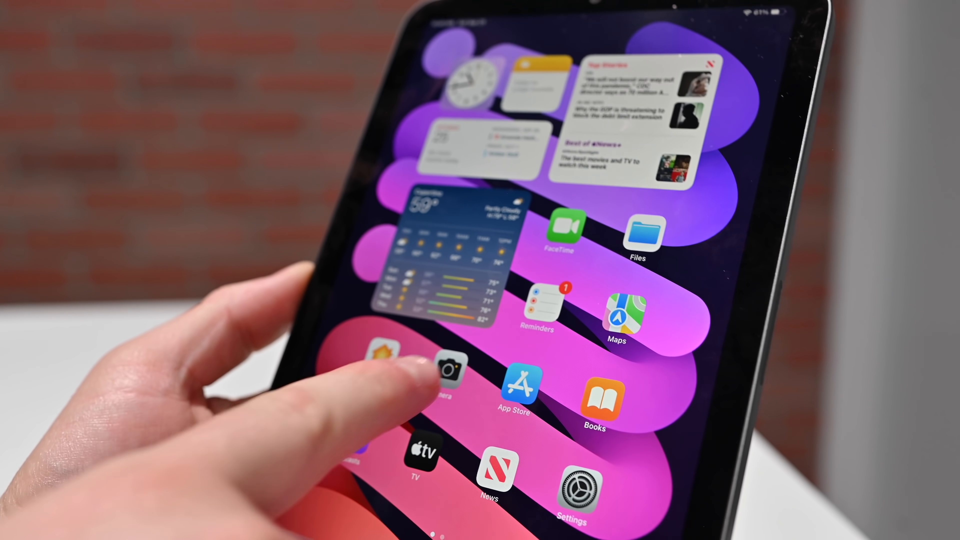
left_click(450, 371)
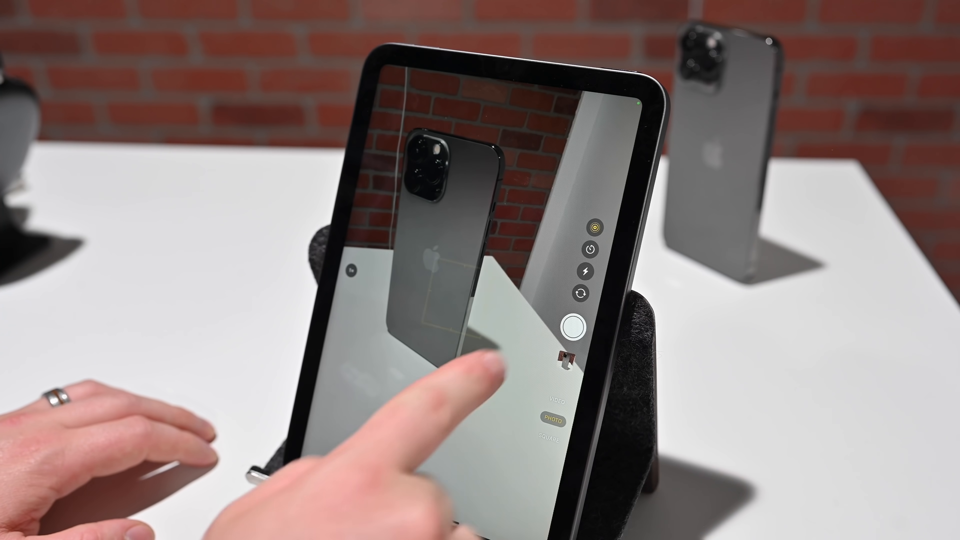
left_click(582, 296)
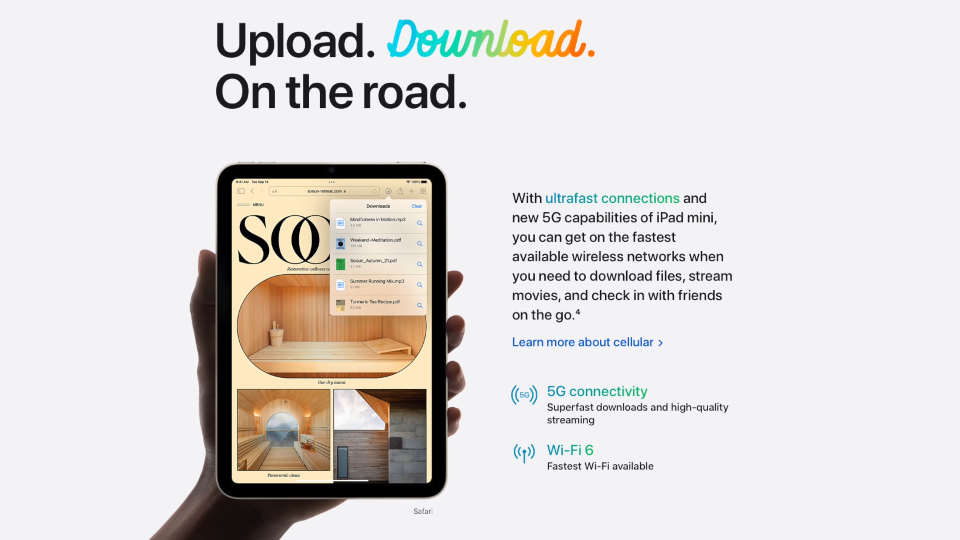
scroll("down", 3)
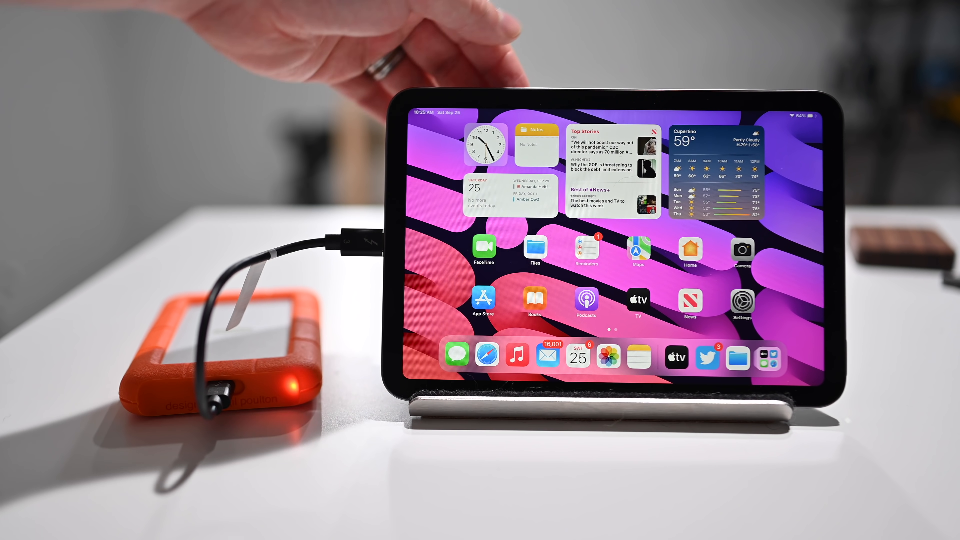
left_click(534, 248)
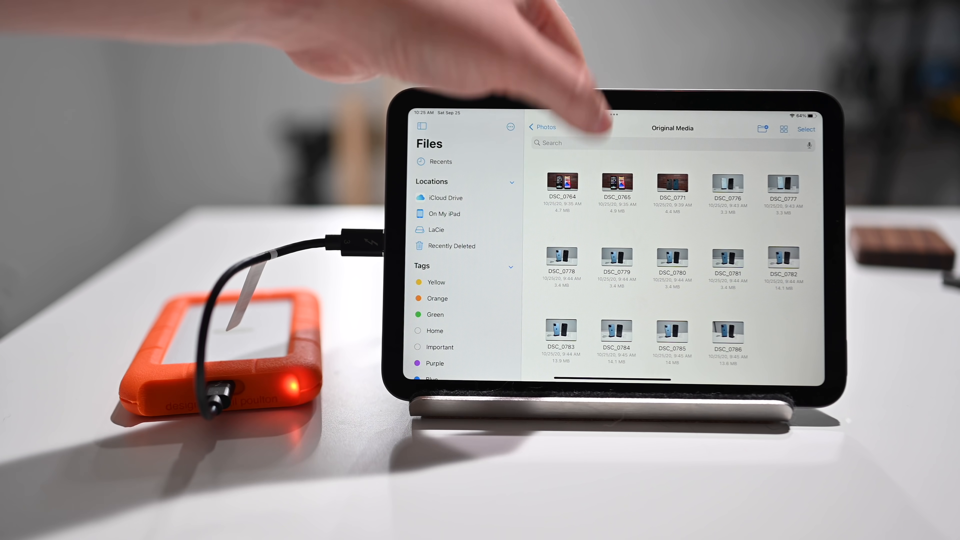
left_click(617, 191)
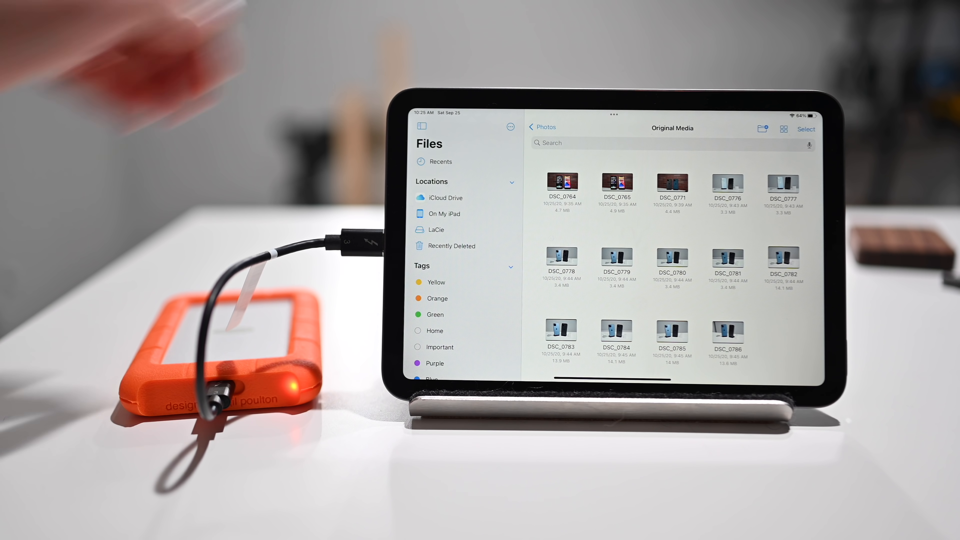
left_click(435, 229)
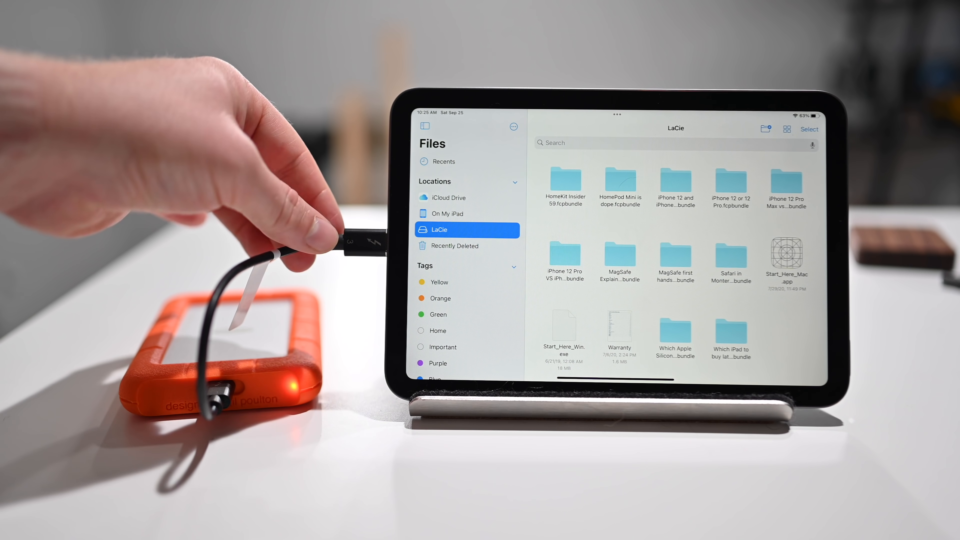